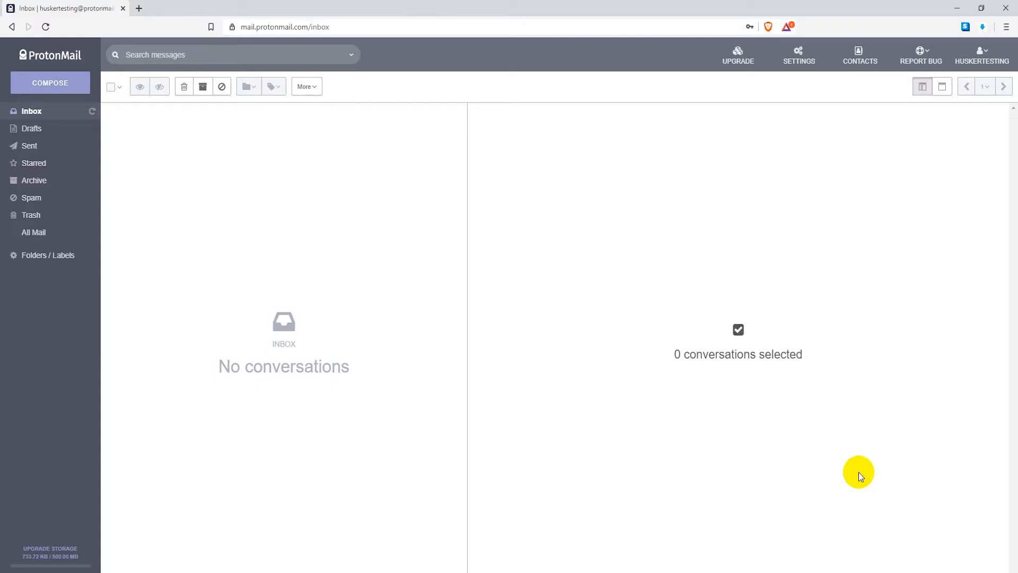
{"action": "mouse_move", "coordinate": [825, 262]}
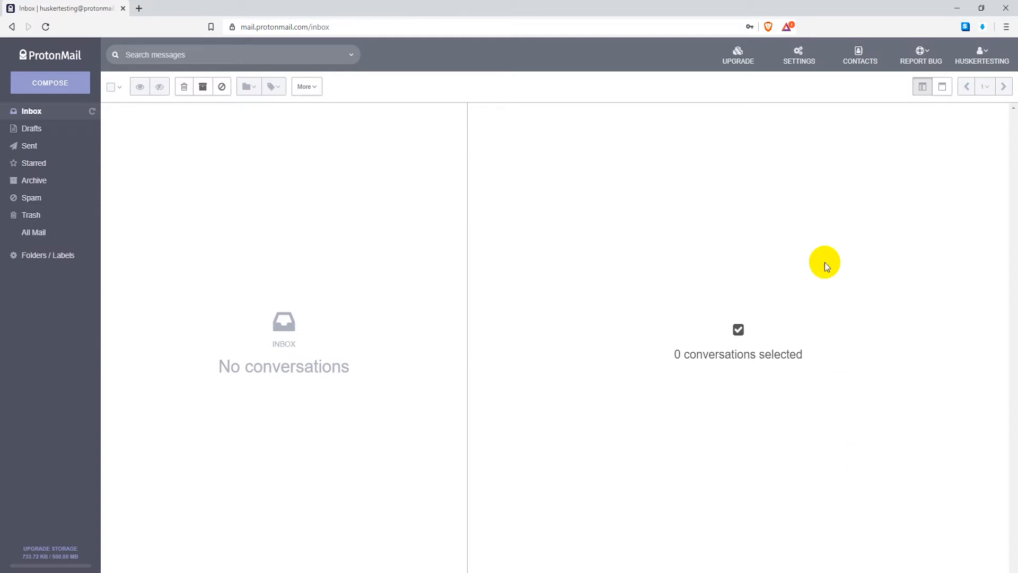
Step: Go to the Account settings page from the top bar
{"action": "left_click", "coordinate": [797, 54]}
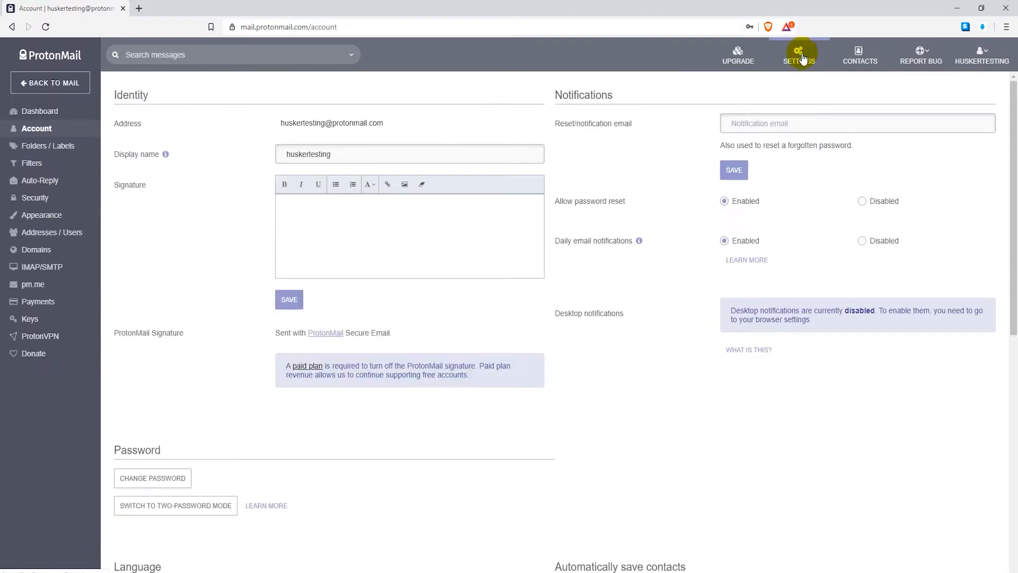
{"action": "mouse_move", "coordinate": [798, 78]}
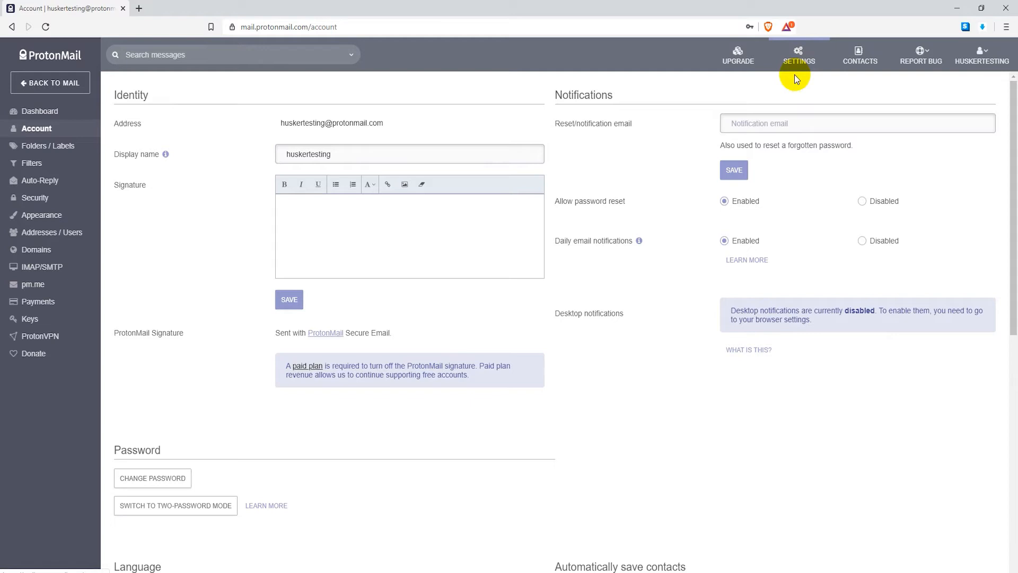
{"action": "mouse_move", "coordinate": [209, 465]}
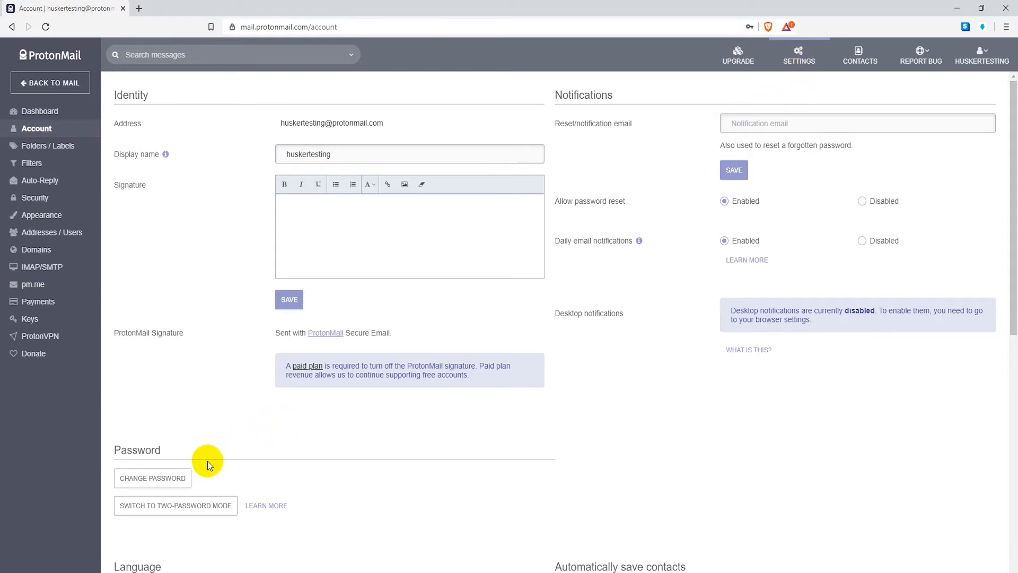
Step: Start a password change and submit the current password to reach the new-password form
{"action": "left_click", "coordinate": [152, 478]}
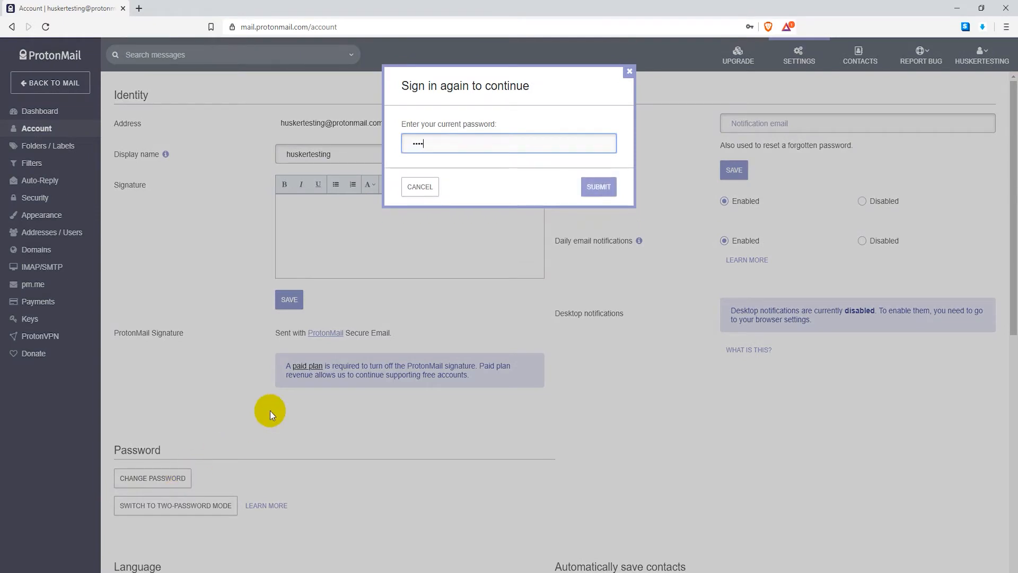
{"action": "type", "text": "password"}
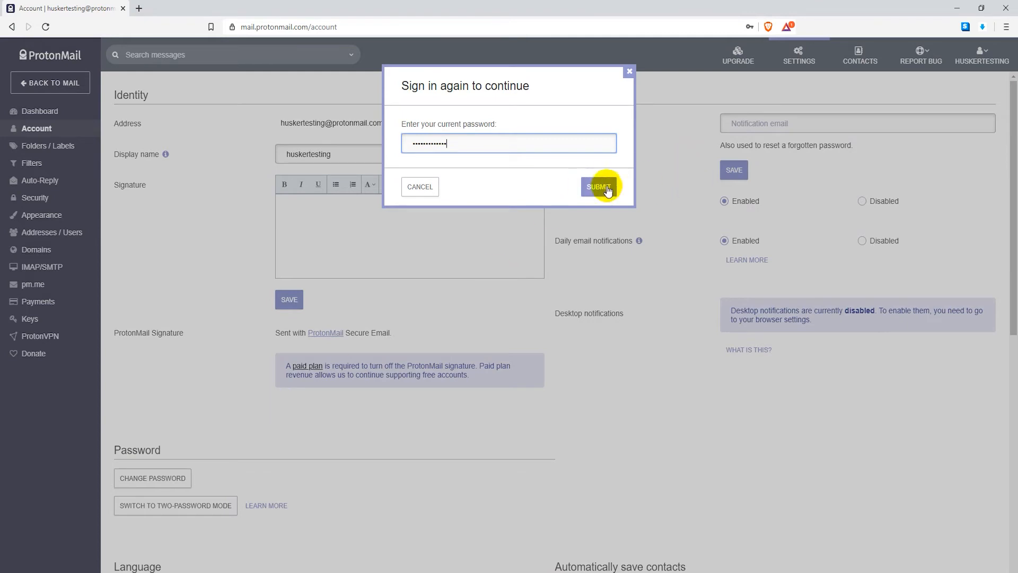
{"action": "left_click", "coordinate": [597, 187]}
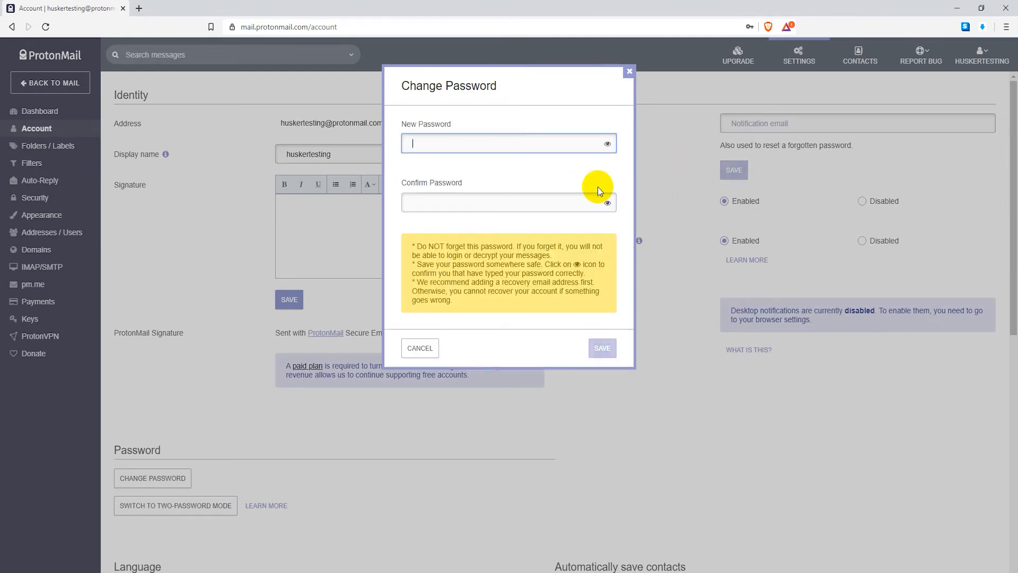
Step: Fill in the new and confirm password fields, then cancel without saving
{"action": "type", "text": "•"}
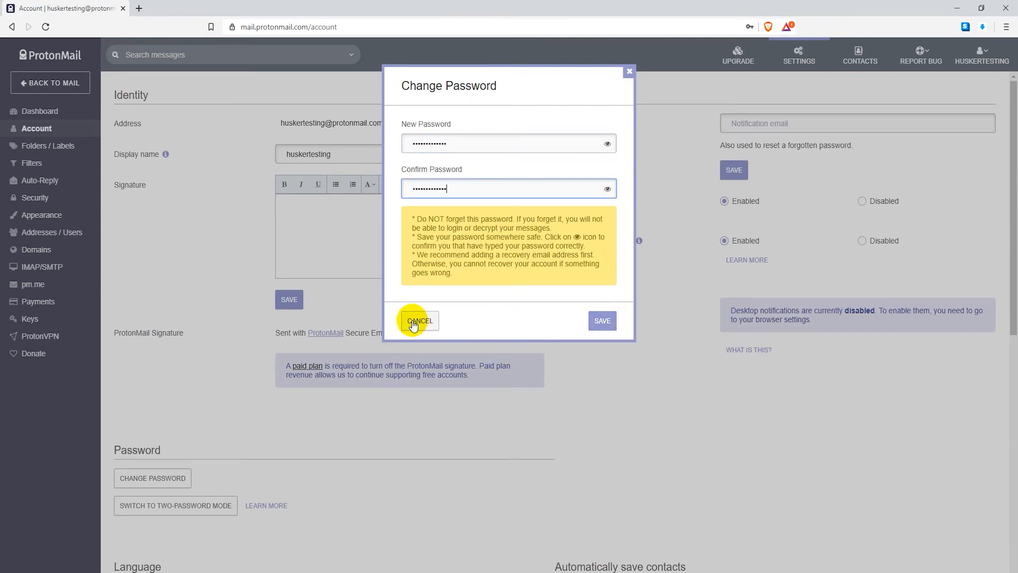
{"action": "left_click", "coordinate": [418, 320]}
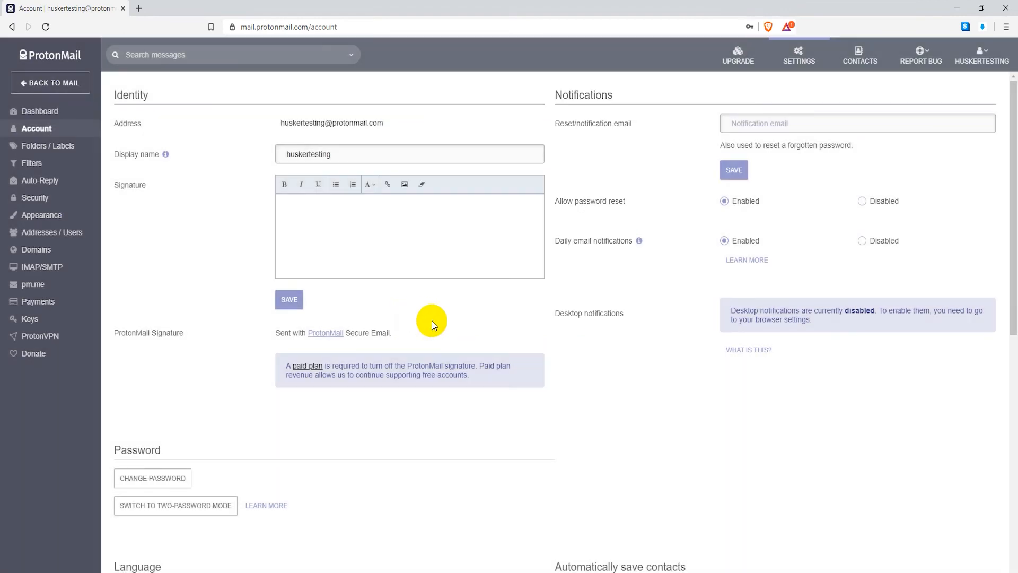